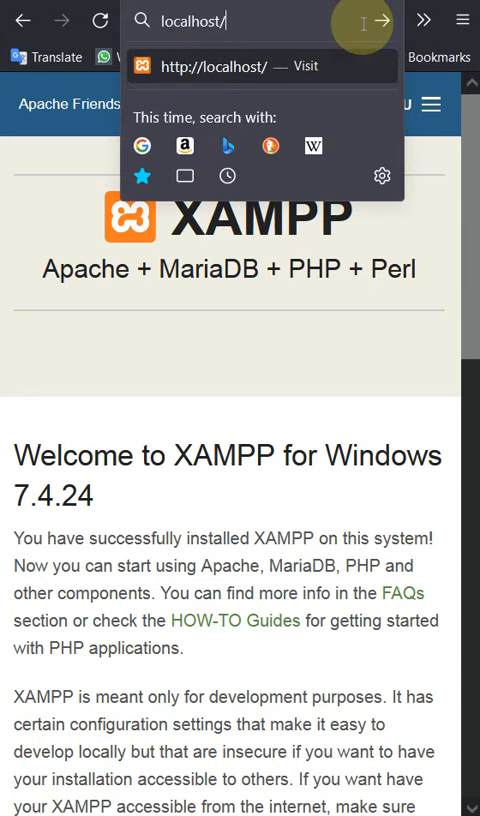
- Log in to localhost/ktaplus with the admin credentials at Administrator level
{"action": "type", "text": "ktaplus/"}
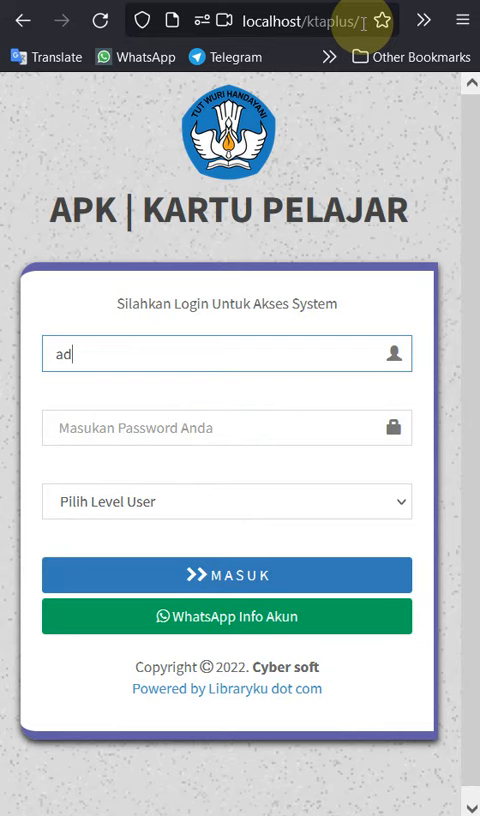
{"action": "type", "text": "•••"}
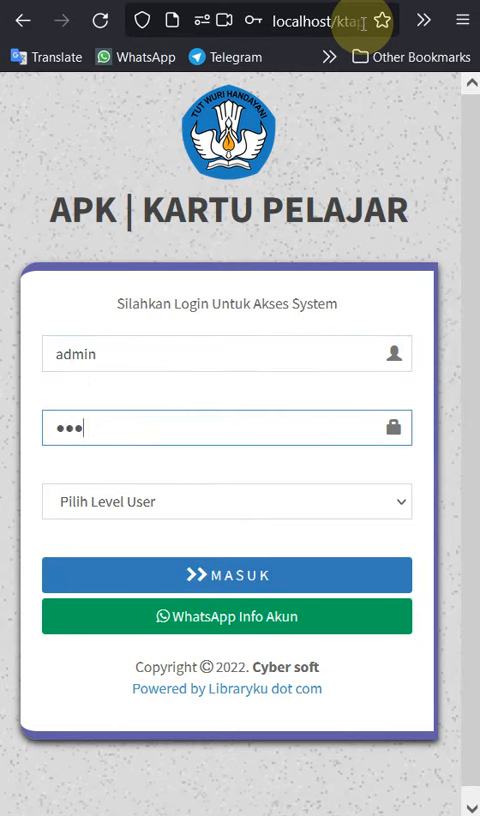
{"action": "left_click", "coordinate": [227, 501]}
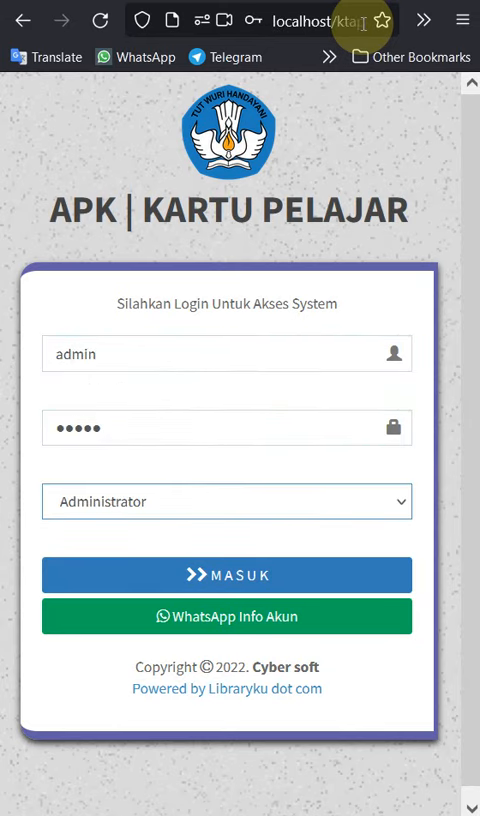
{"action": "left_click", "coordinate": [226, 574]}
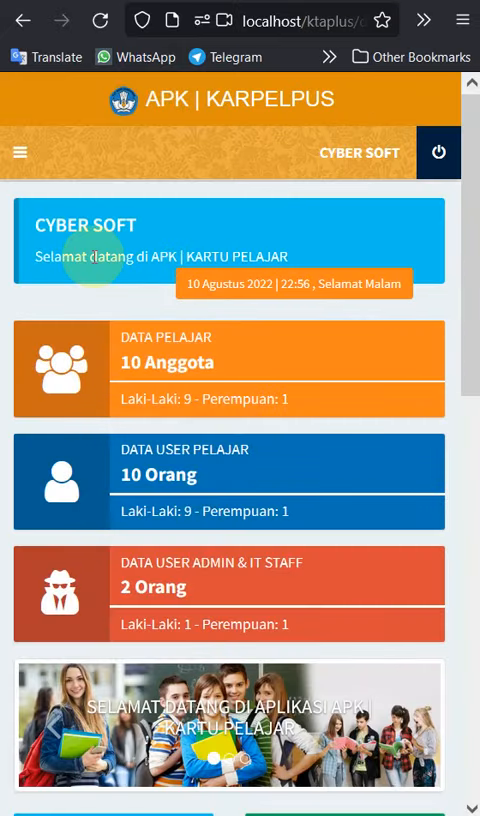
{"action": "left_click", "coordinate": [20, 152]}
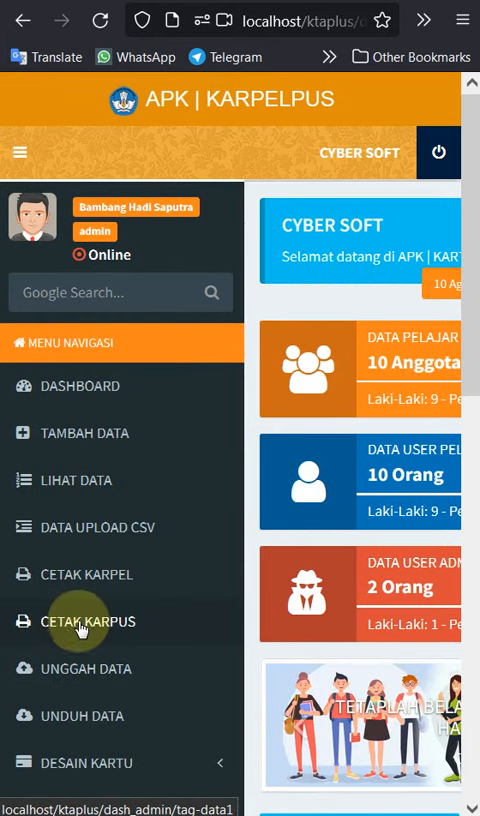
{"action": "left_click", "coordinate": [88, 621]}
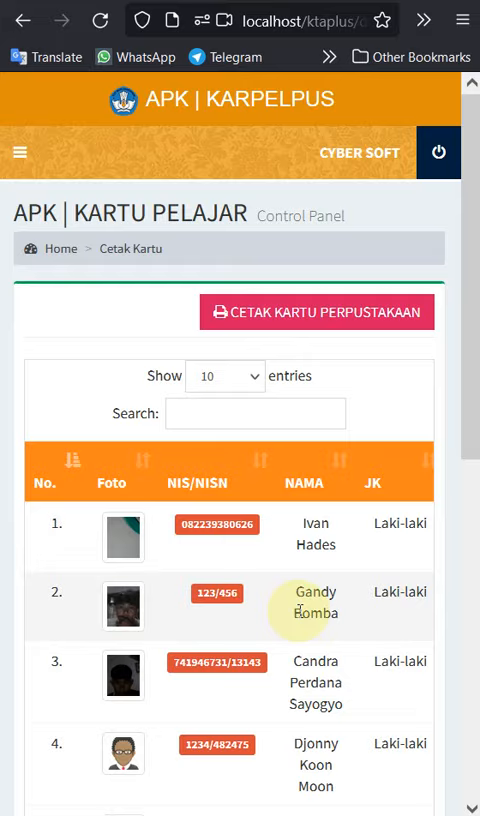
{"action": "scroll", "scroll_direction": "down", "scroll_amount": 3}
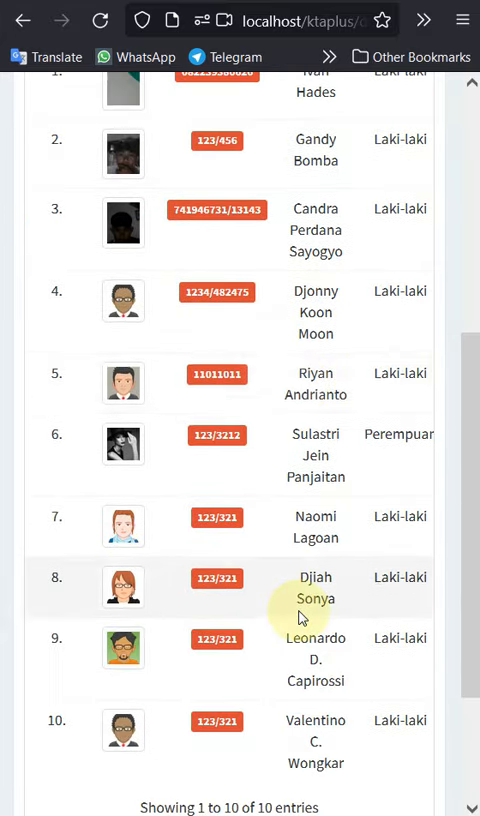
{"action": "scroll", "scroll_direction": "down", "scroll_amount": 3}
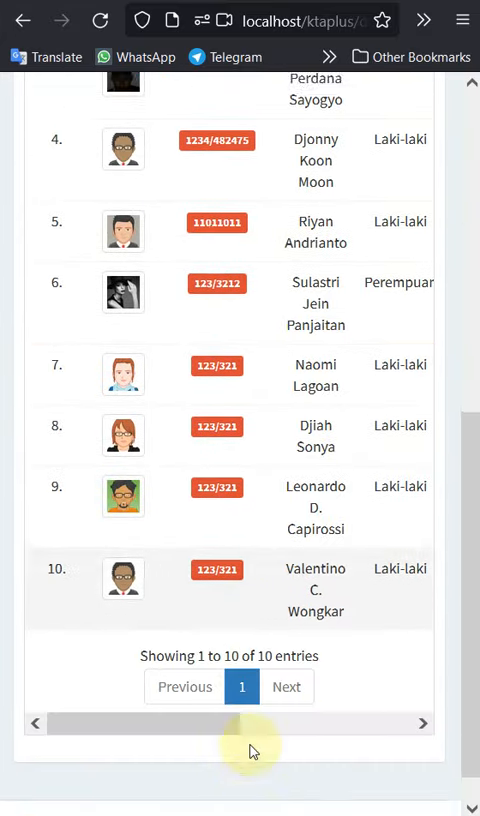
{"action": "scroll", "scroll_direction": "right", "scroll_amount": 3}
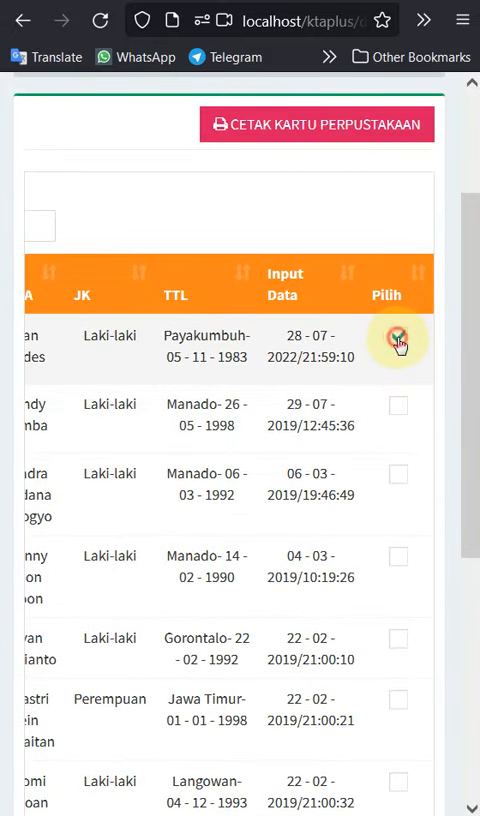
{"action": "left_click", "coordinate": [398, 338]}
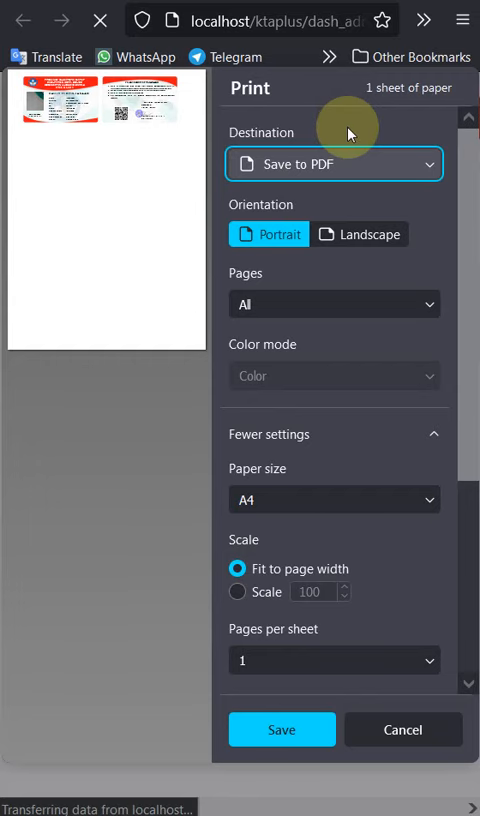
{"action": "mouse_move", "coordinate": [417, 728]}
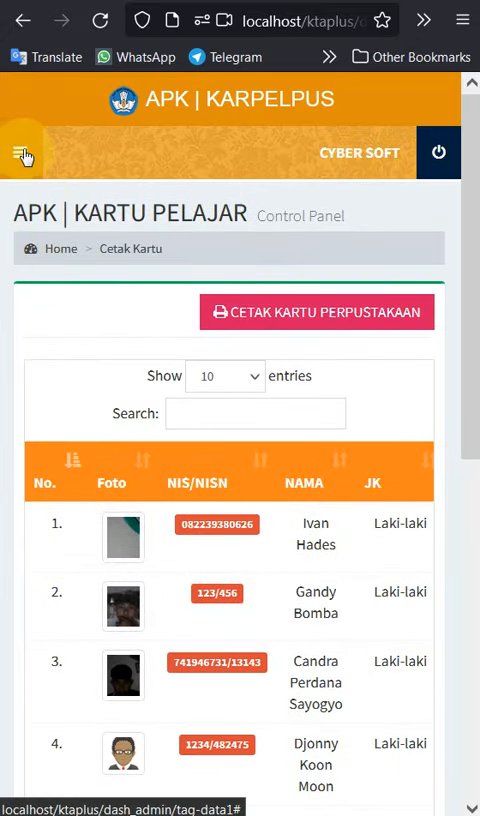
- Open the TAMBAH DATA add-student form
{"action": "left_click", "coordinate": [22, 152]}
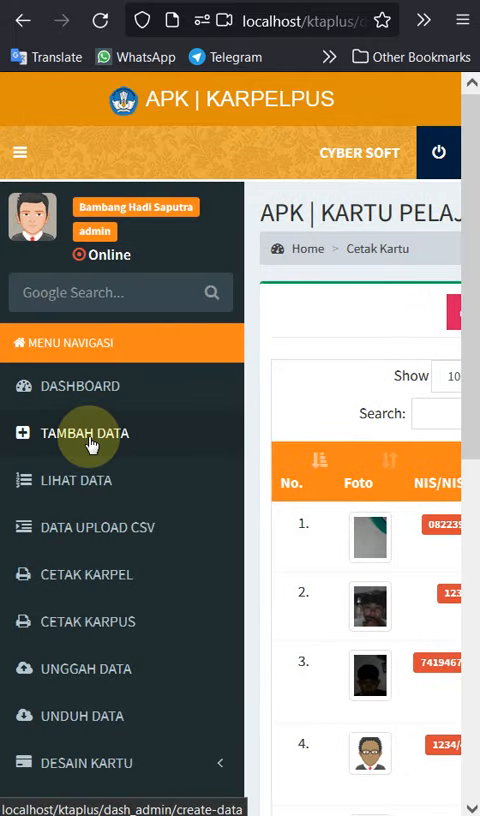
{"action": "left_click", "coordinate": [85, 432]}
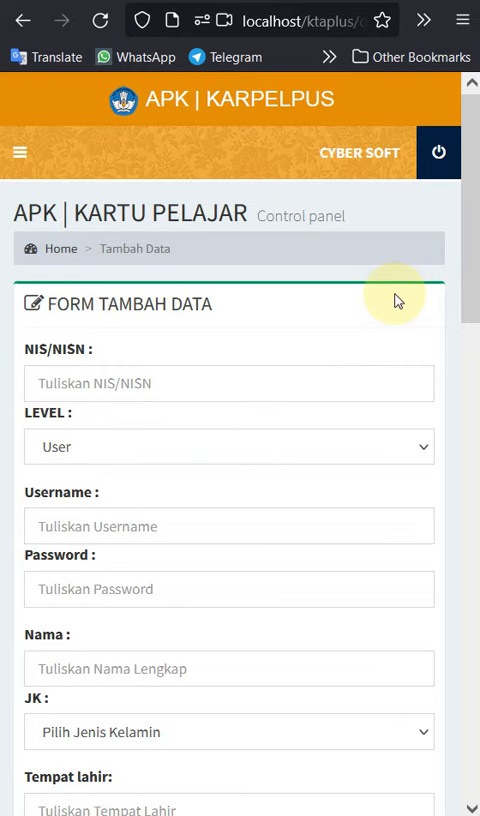
{"action": "scroll", "scroll_direction": "down", "scroll_amount": 3}
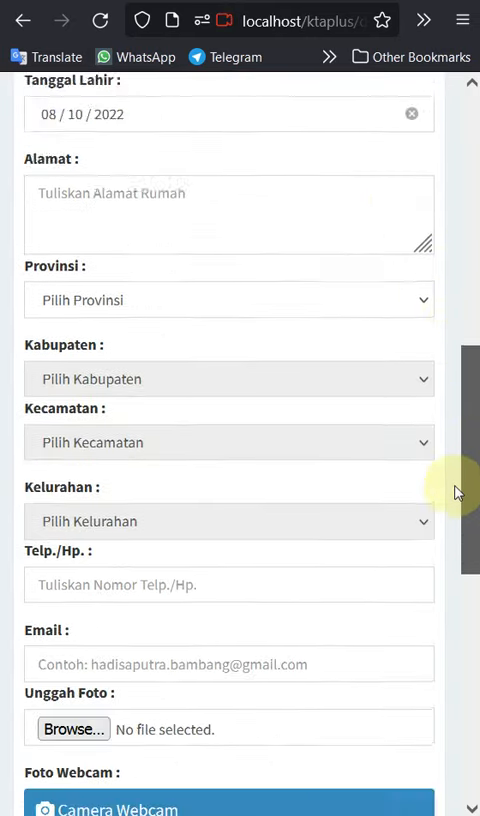
{"action": "scroll", "scroll_direction": "down", "scroll_amount": 3}
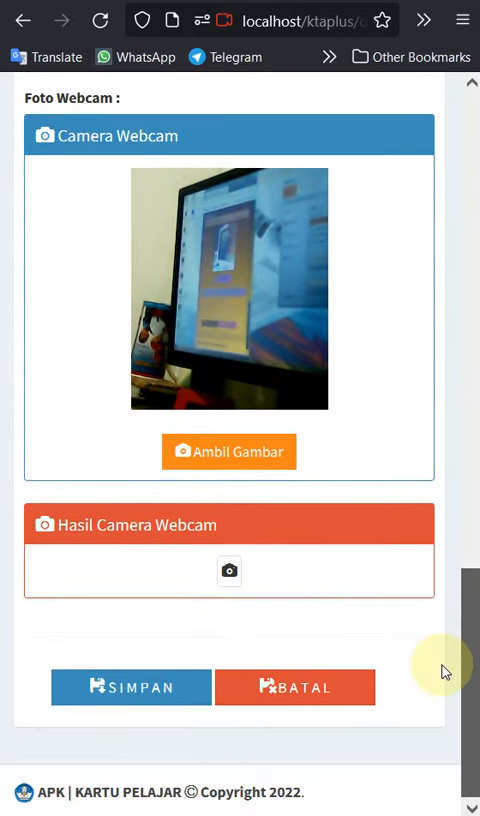
- Capture a webcam photo for the student, then request sign out
{"action": "left_click", "coordinate": [228, 451]}
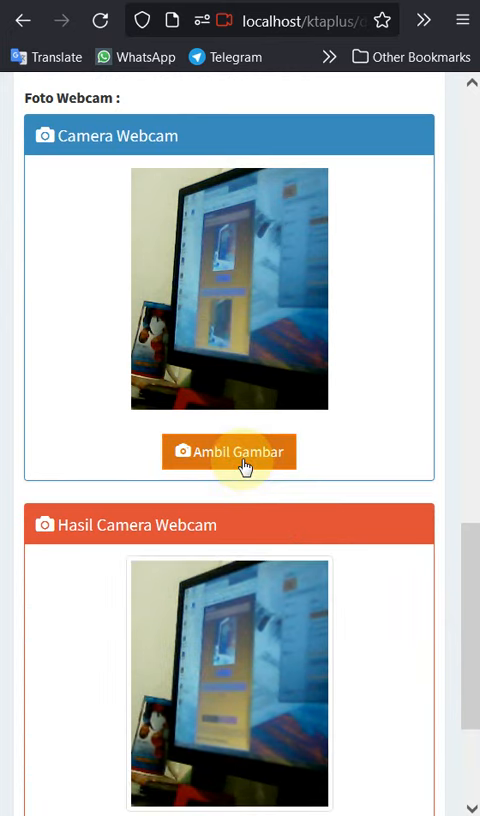
{"action": "scroll", "scroll_direction": "down", "scroll_amount": 3}
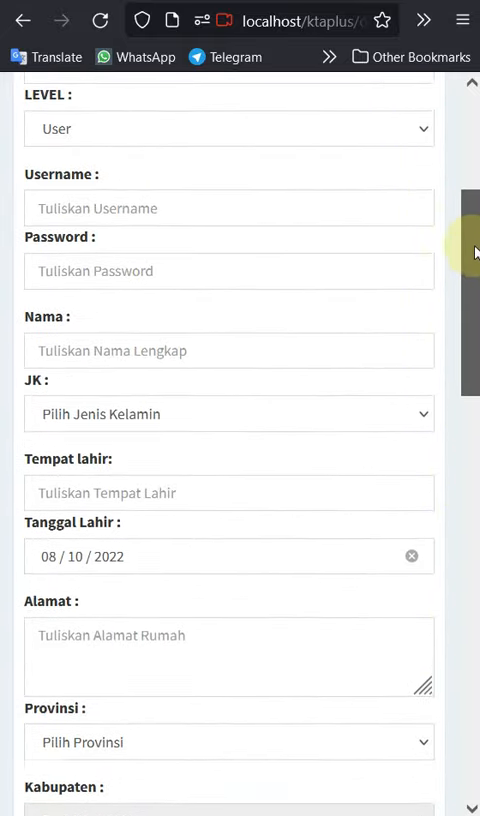
{"action": "left_click", "coordinate": [438, 153]}
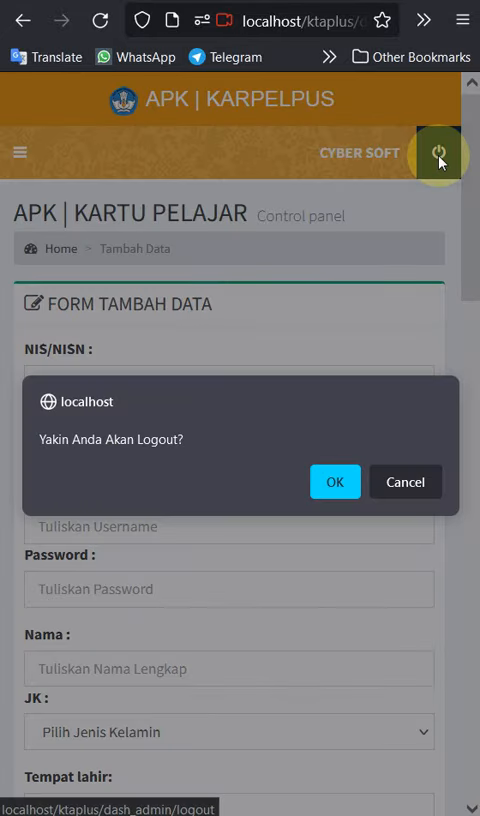
- Confirm the logout with OK and switch to the attendance scanning page
{"action": "left_click", "coordinate": [335, 481]}
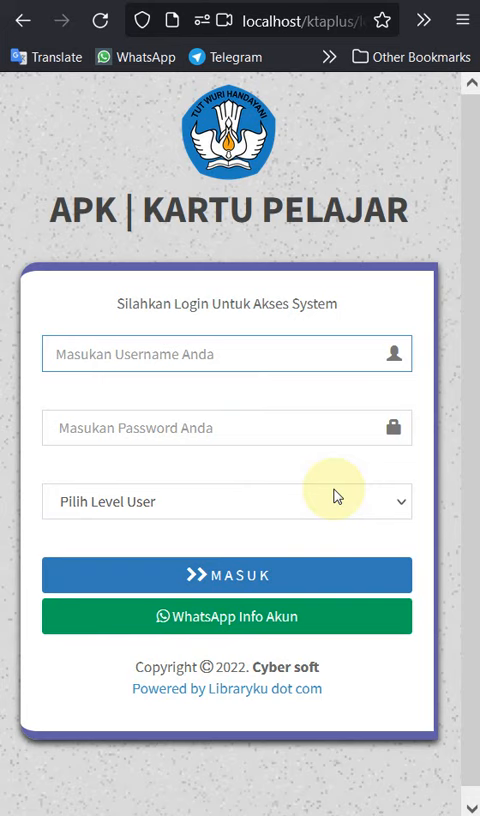
{"action": "left_click", "coordinate": [280, 20]}
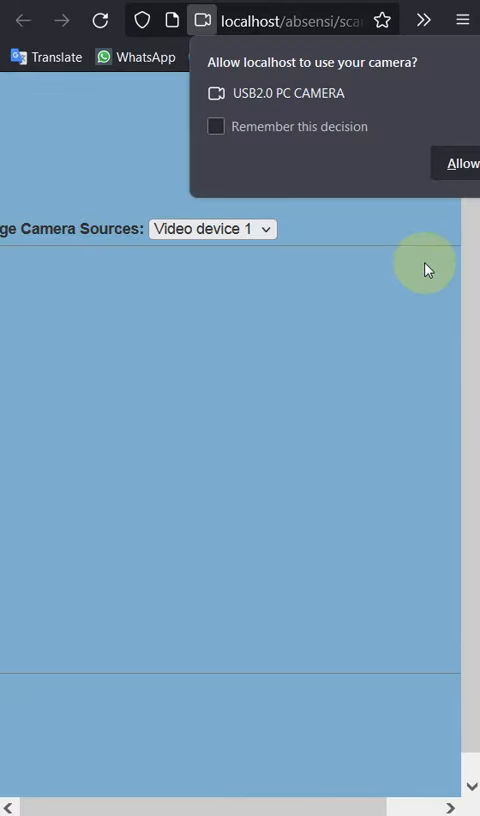
- Answer the scan page's camera permission request
{"action": "left_click", "coordinate": [460, 163]}
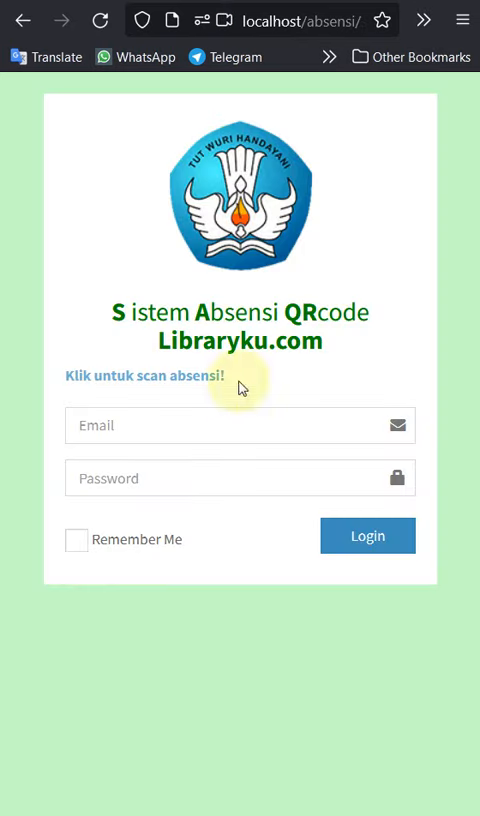
{"action": "type", "text": "ad"}
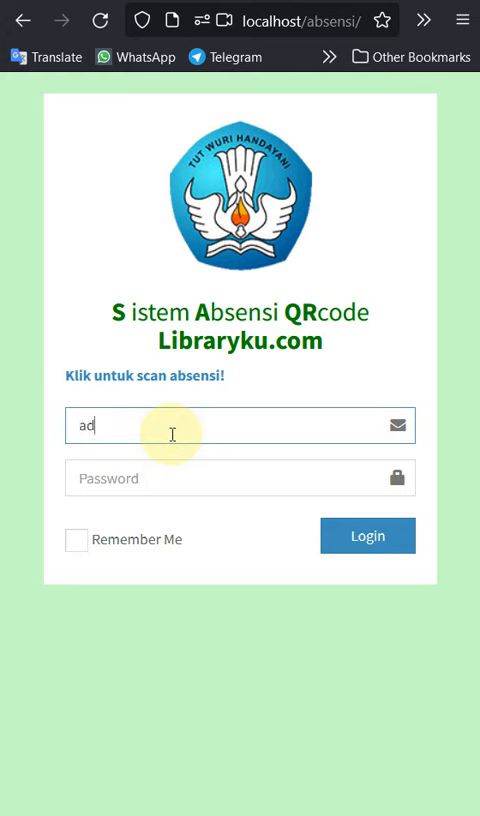
{"action": "type", "text": "min@"}
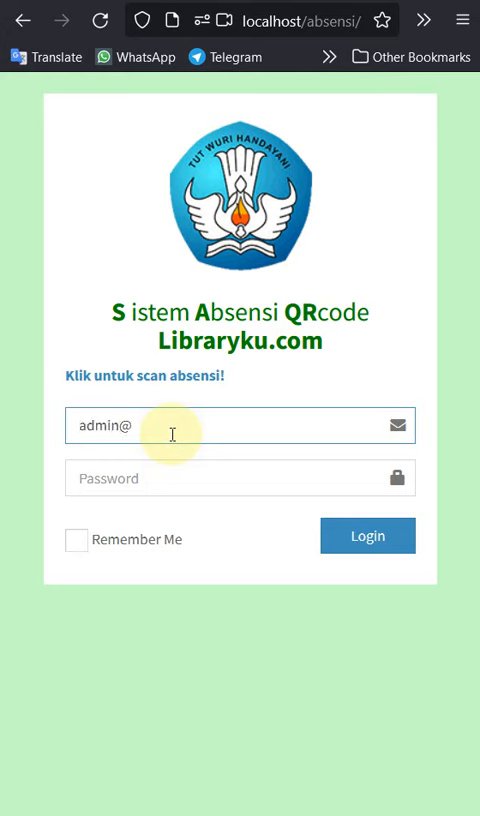
{"action": "type", "text": "admin.com"}
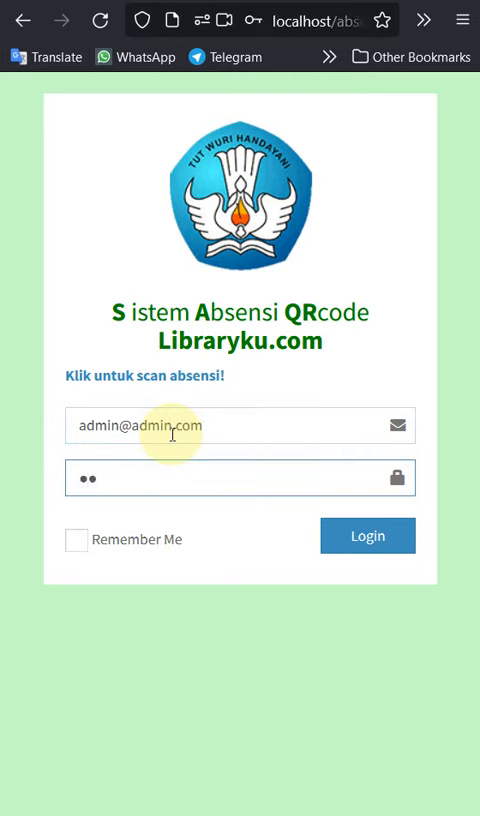
{"action": "type", "text": "password"}
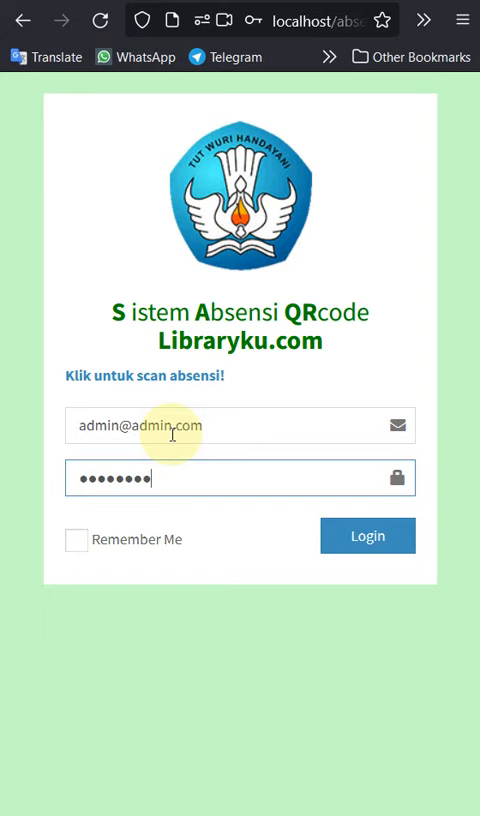
{"action": "left_click", "coordinate": [367, 535]}
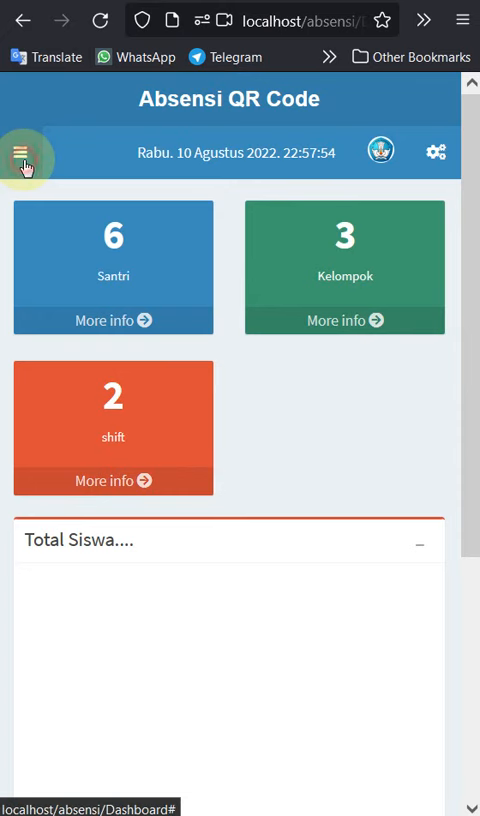
- View DATA ABSENSI and one group's history, then sign out via the profile avatar
{"action": "left_click", "coordinate": [22, 152]}
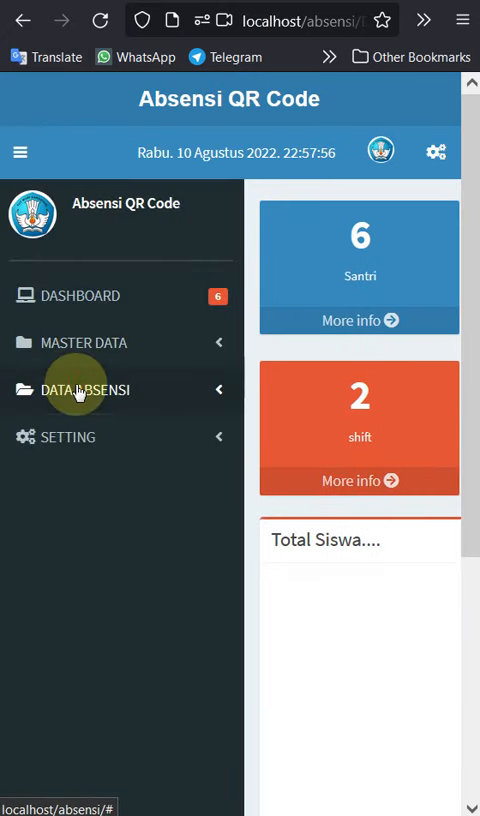
{"action": "left_click", "coordinate": [85, 390]}
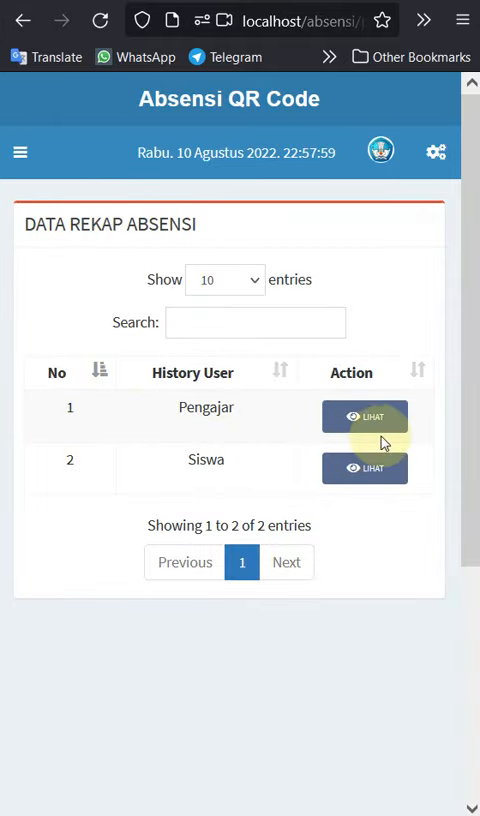
{"action": "left_click", "coordinate": [364, 416]}
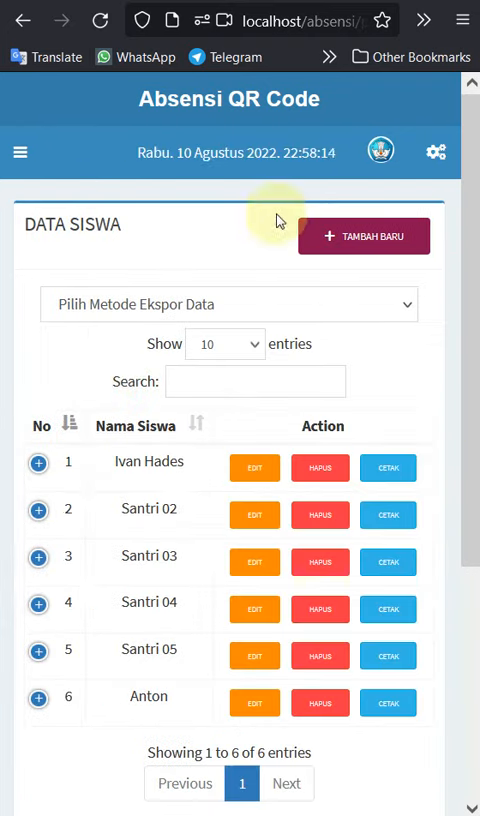
{"action": "left_click", "coordinate": [380, 151]}
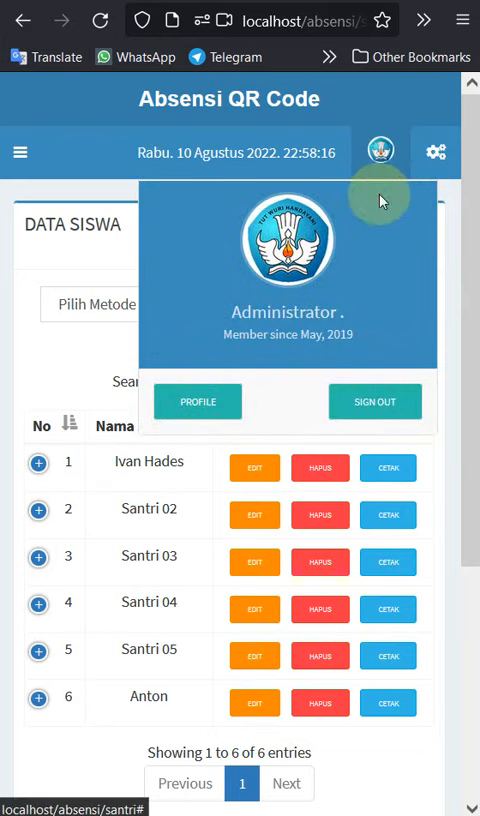
{"action": "left_click", "coordinate": [374, 401]}
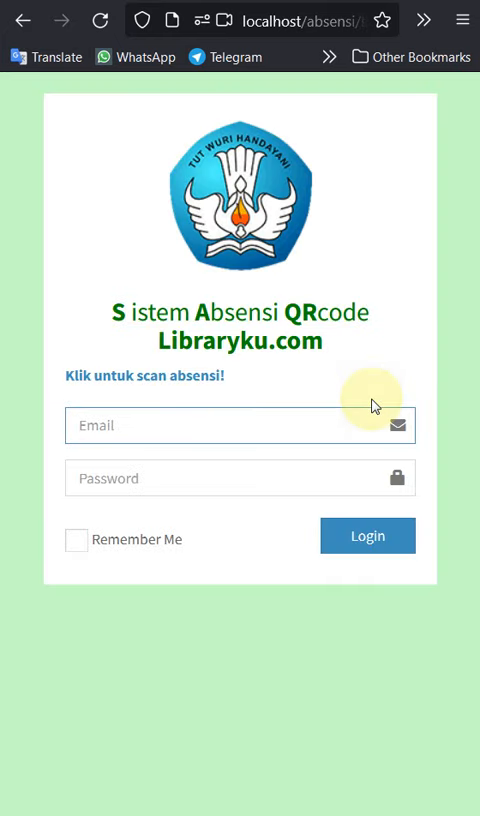